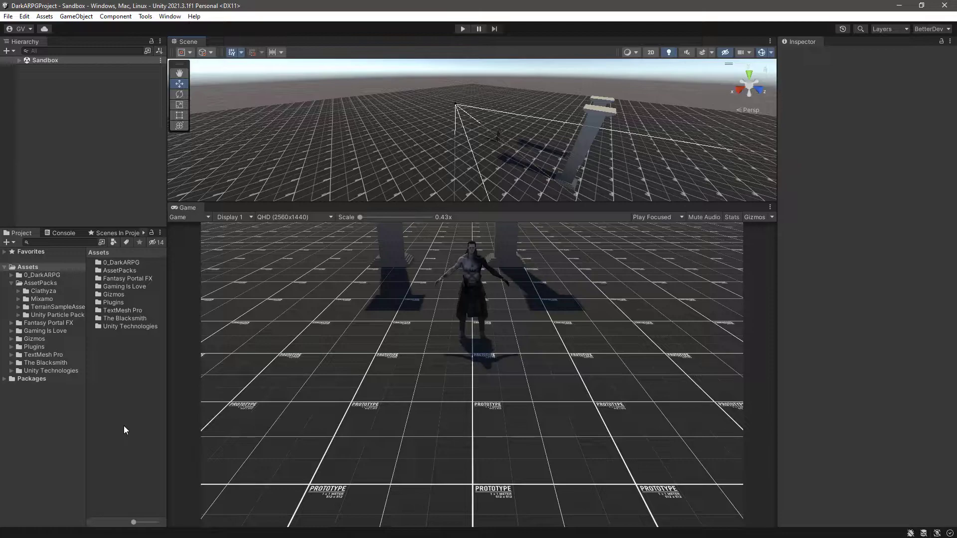
mouse_move(476, 273)
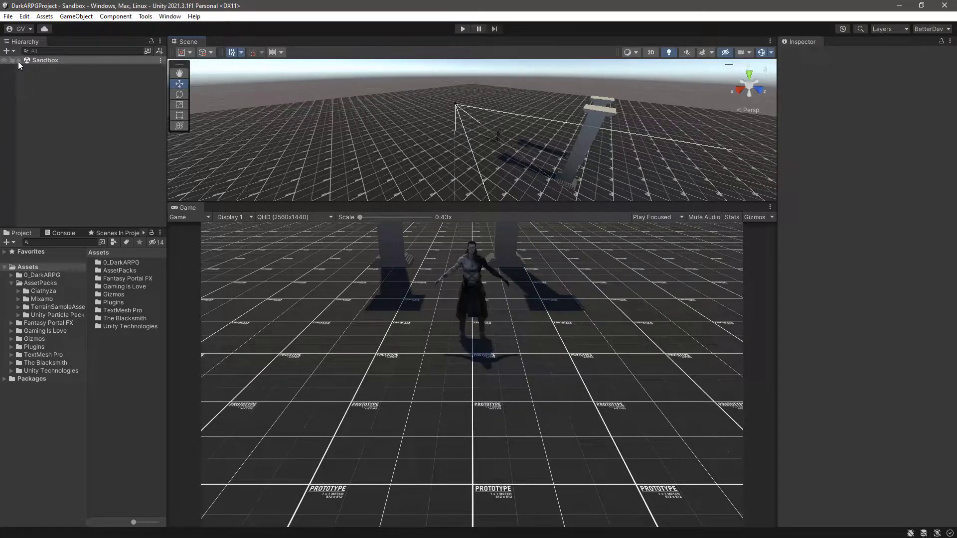
Expand the Sandbox hierarchy and open the Makinom editor on the Player combatant.
click(10, 60)
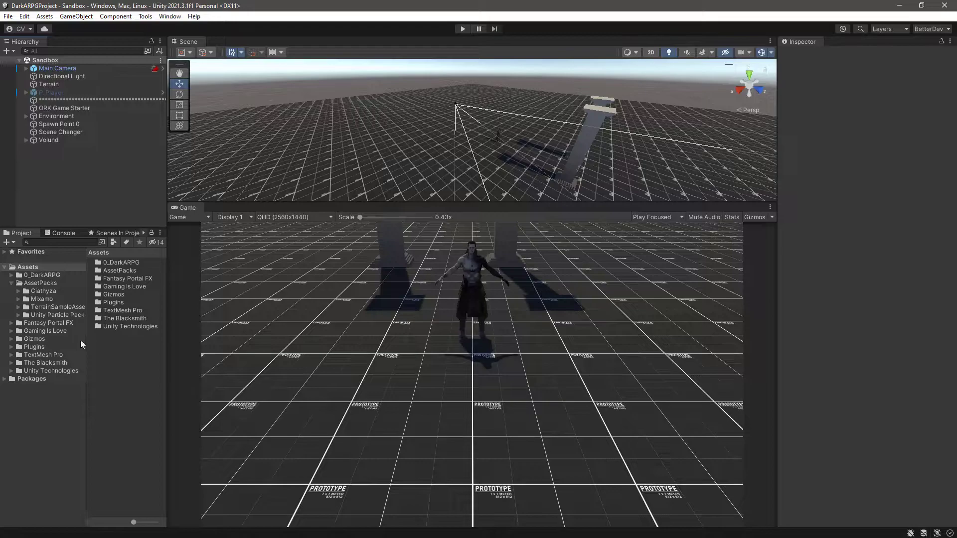
click(169, 16)
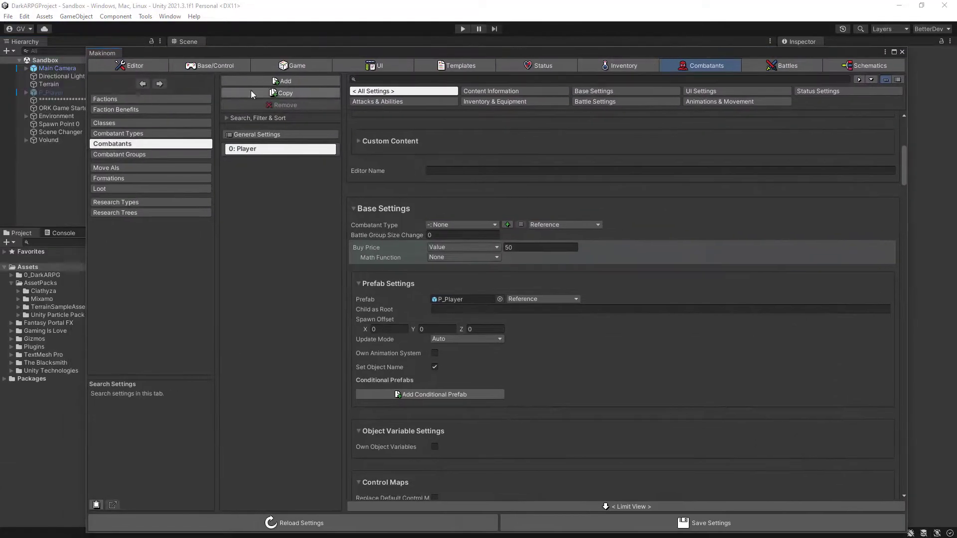
Close the Makinom editor to return to the Sandbox scene view.
click(134, 66)
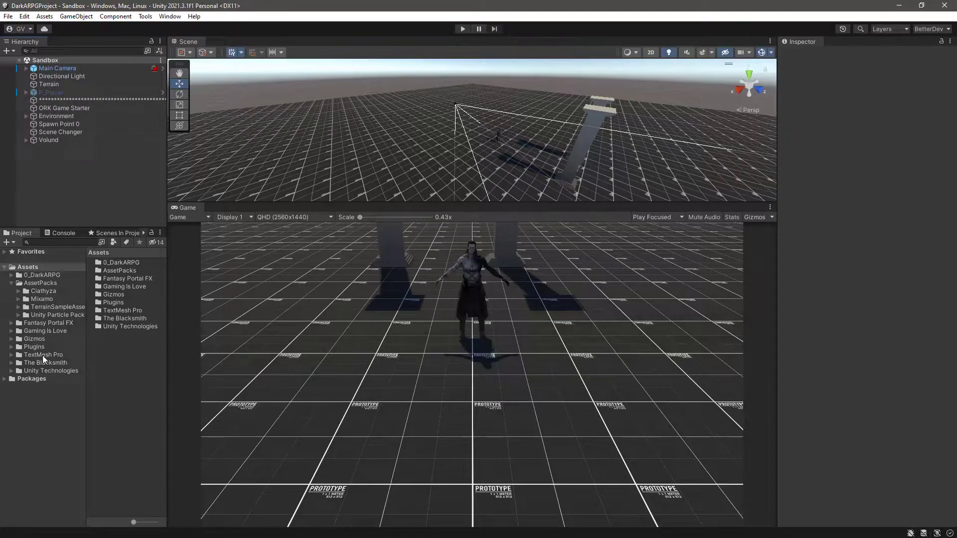
Show the Animancer Lite v7.3 Read Me from Assets/Plugins/Animancer and collapse AssetPacks.
click(33, 347)
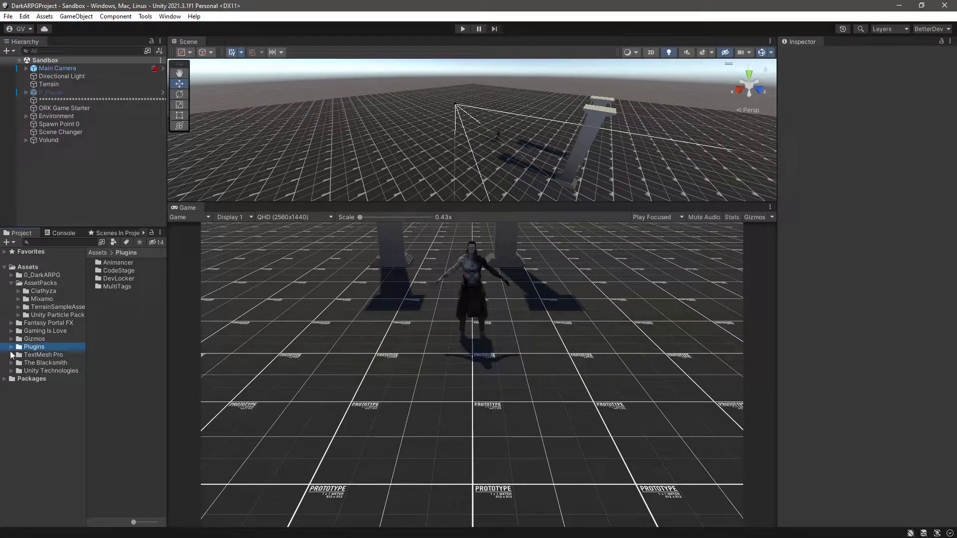
click(18, 355)
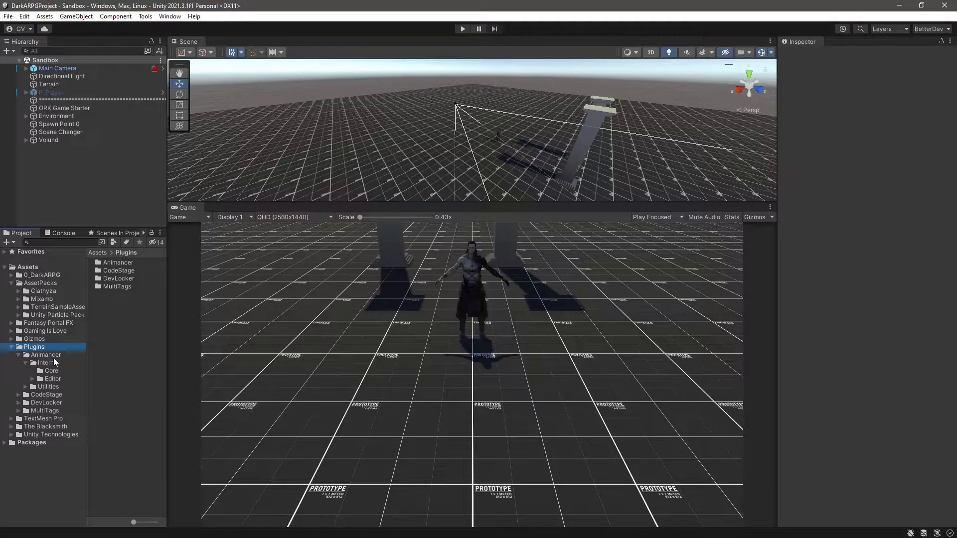
click(45, 355)
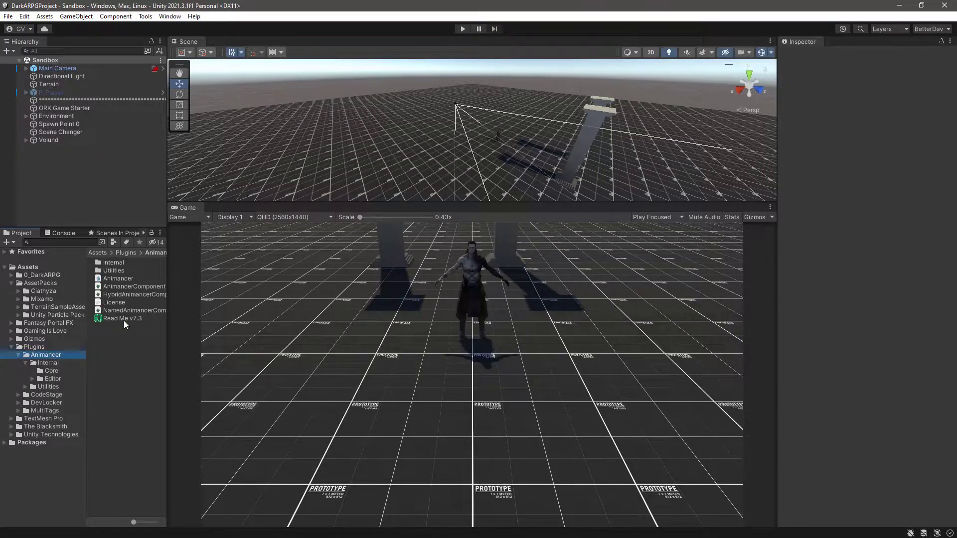
click(122, 318)
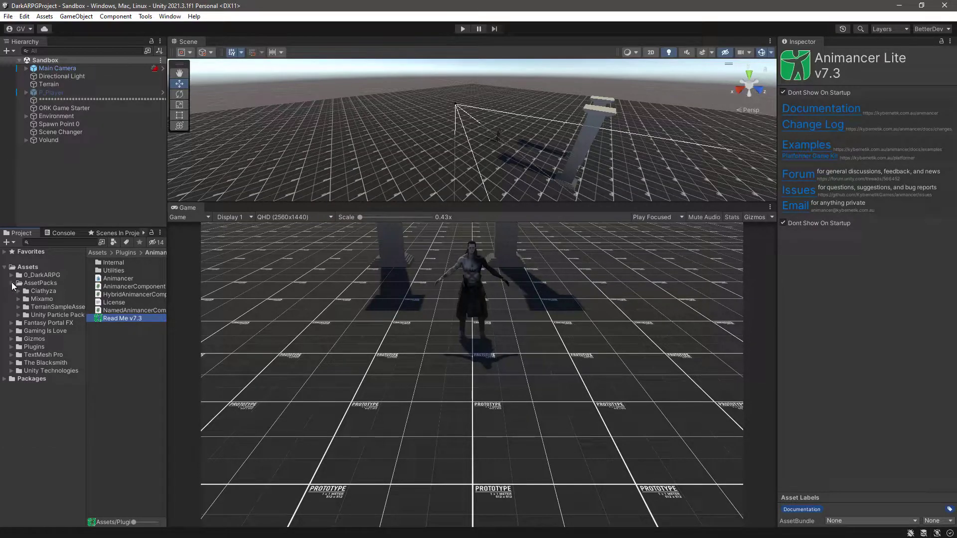
click(42, 275)
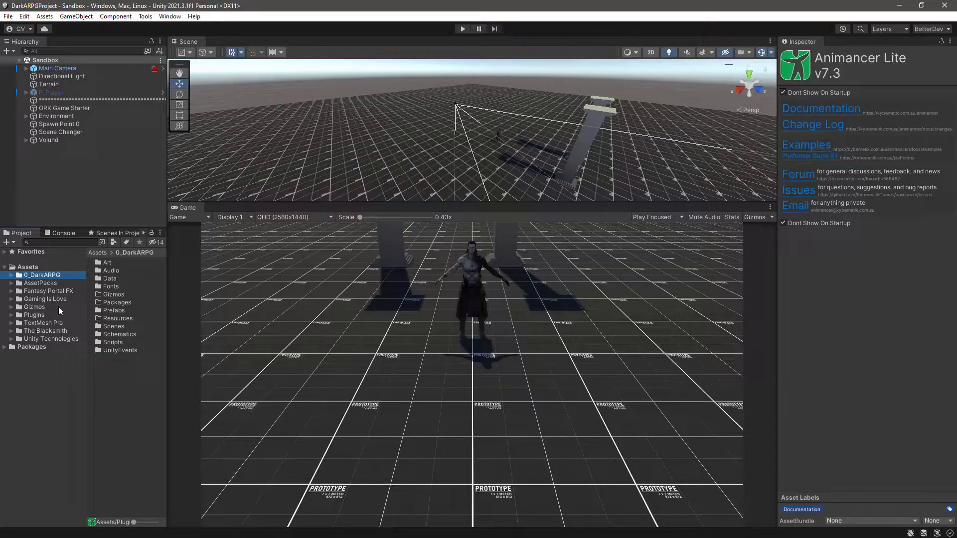
mouse_move(106, 411)
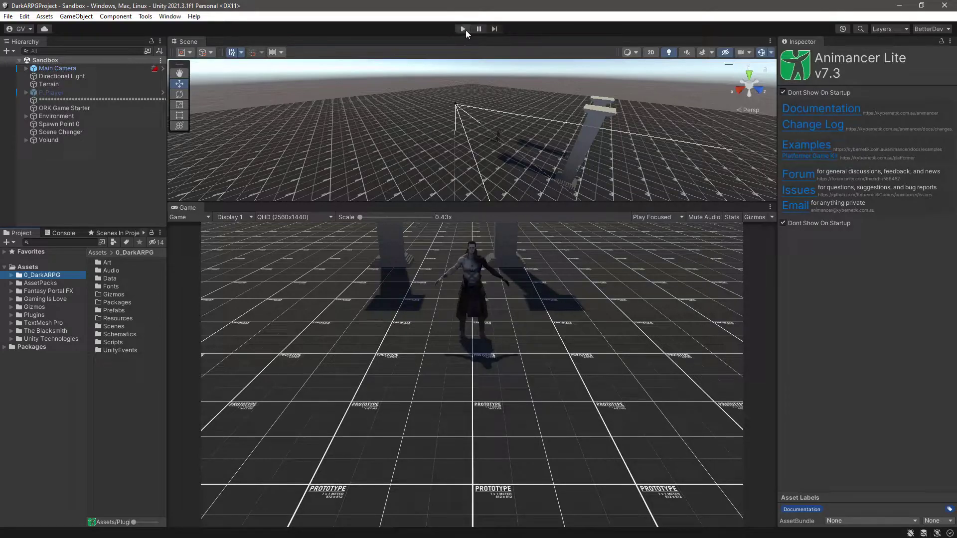
click(463, 29)
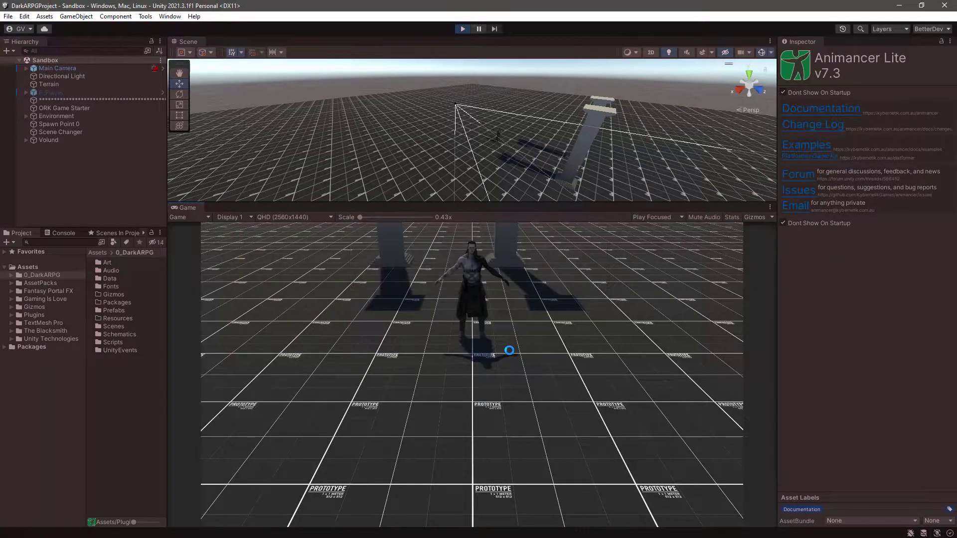
click(462, 29)
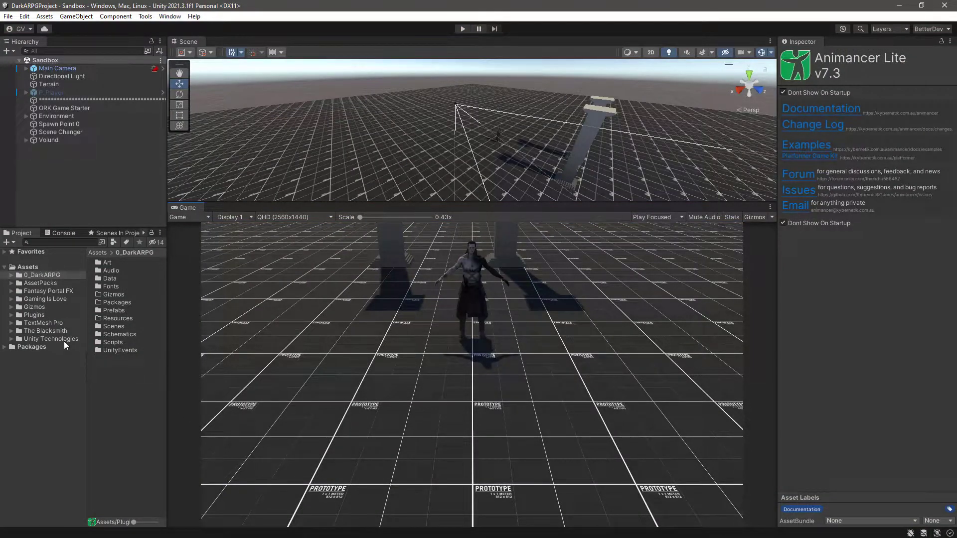
Select the Scene Changer, targeting TheHub, with the project's scene list showing.
click(52, 340)
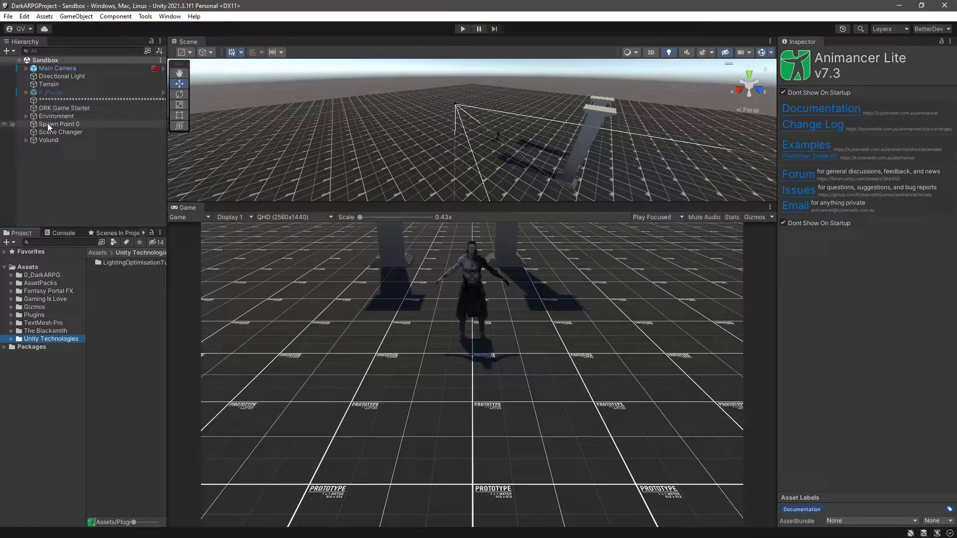
click(61, 132)
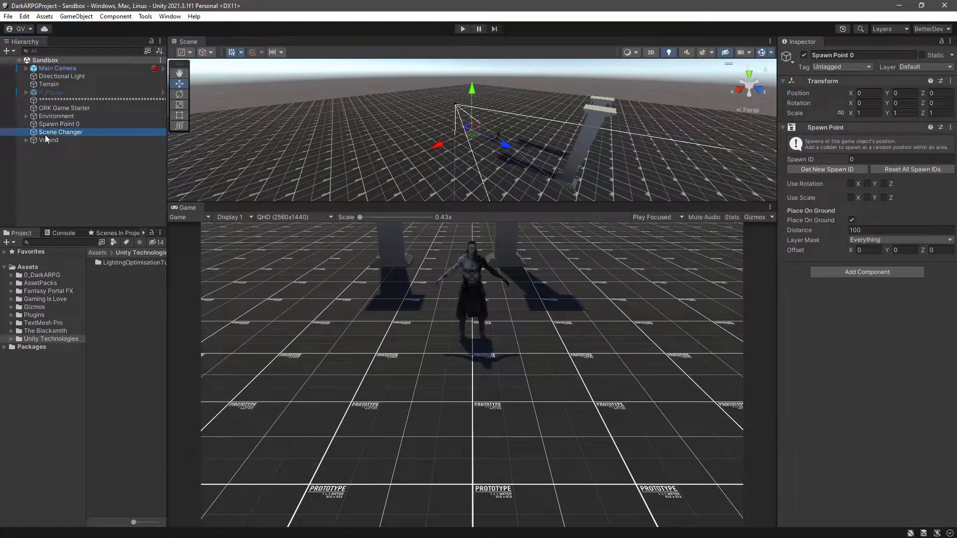
click(60, 132)
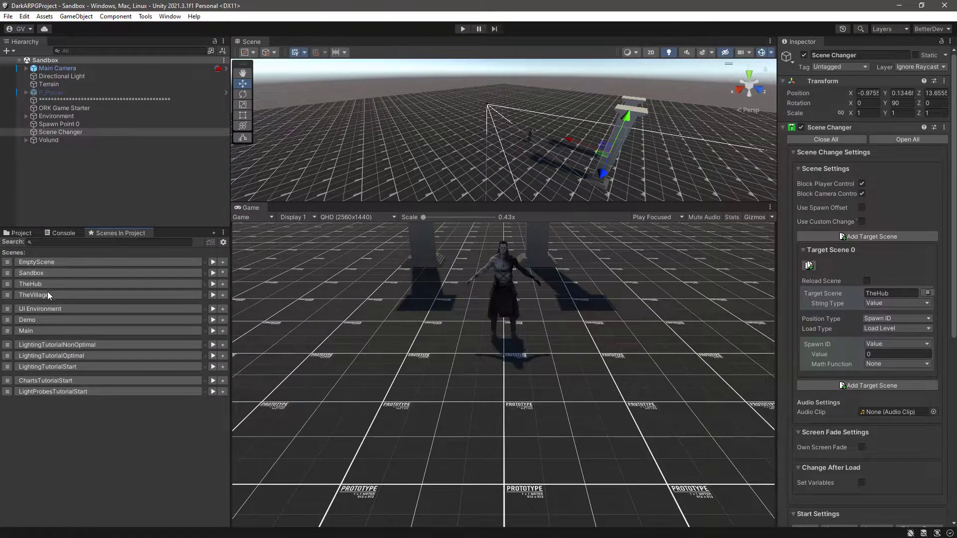
Set the Scene Changer's Target Scene to TheVillage.
click(889, 294)
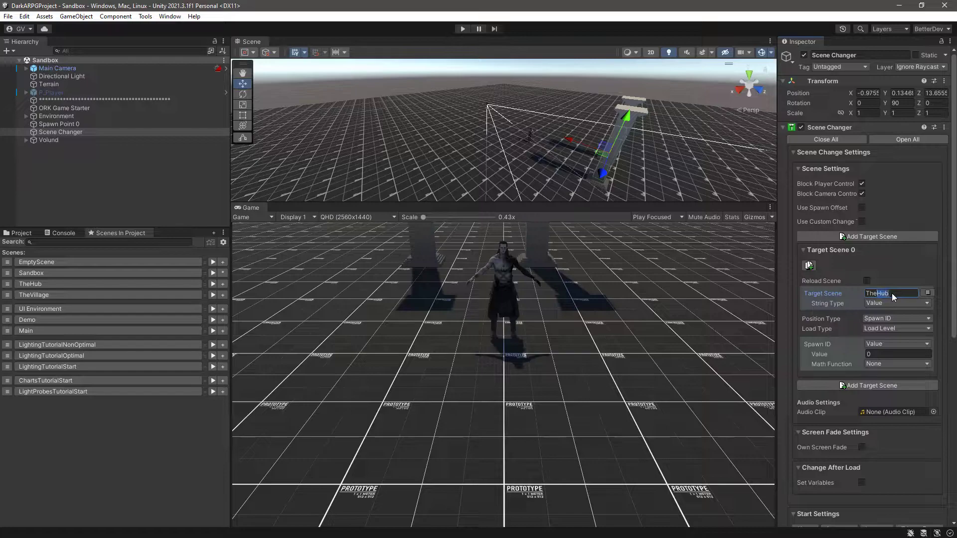
text(TheVillage)
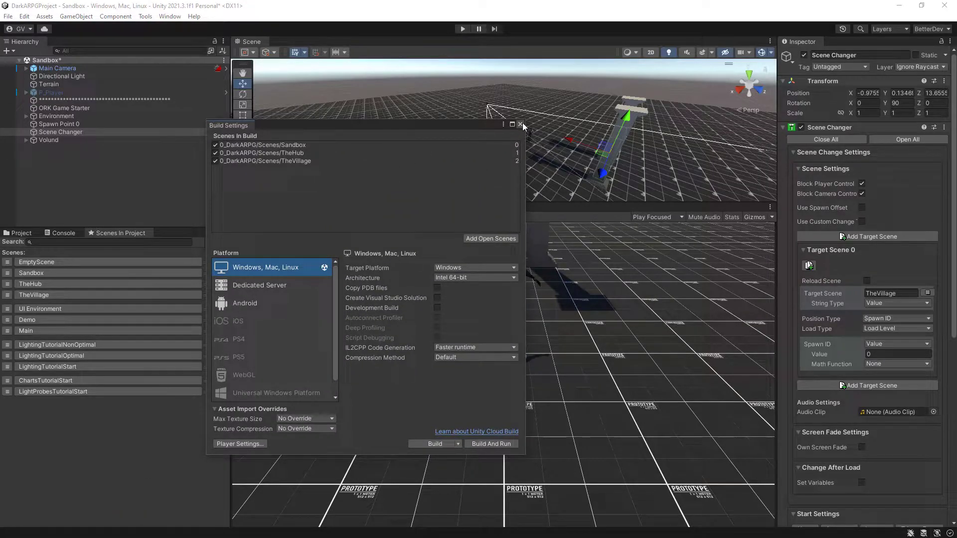
Close Build Settings and enter Play mode to test the Sandbox scene.
click(523, 125)
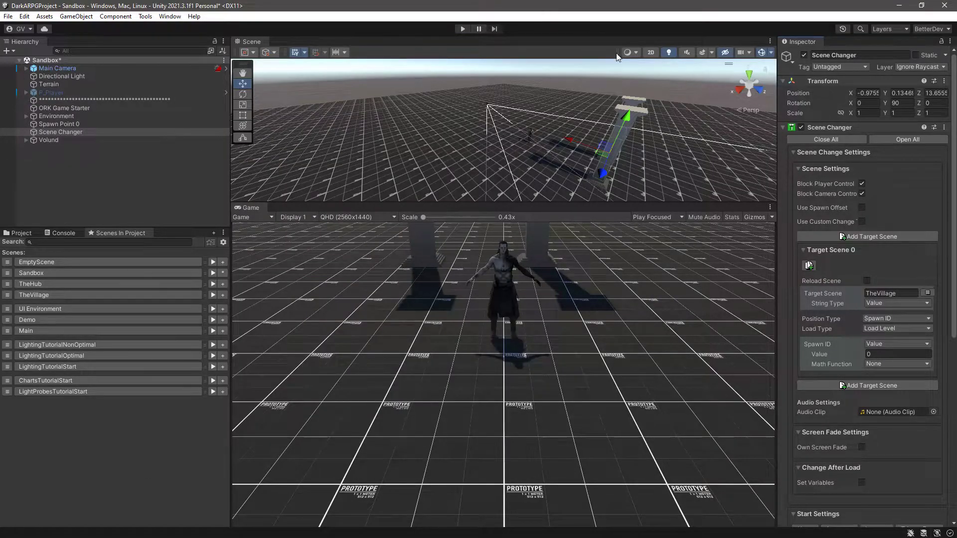
mouse_move(465, 35)
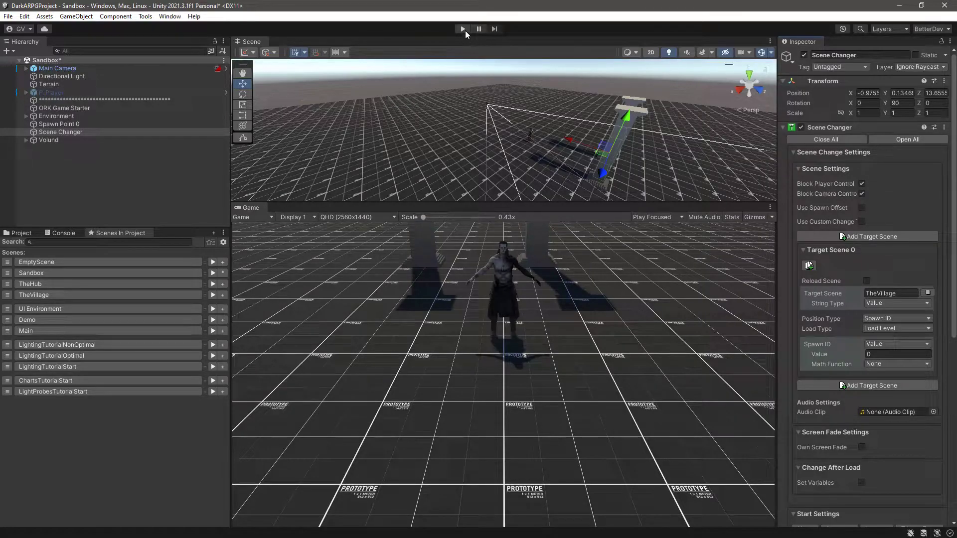
click(463, 29)
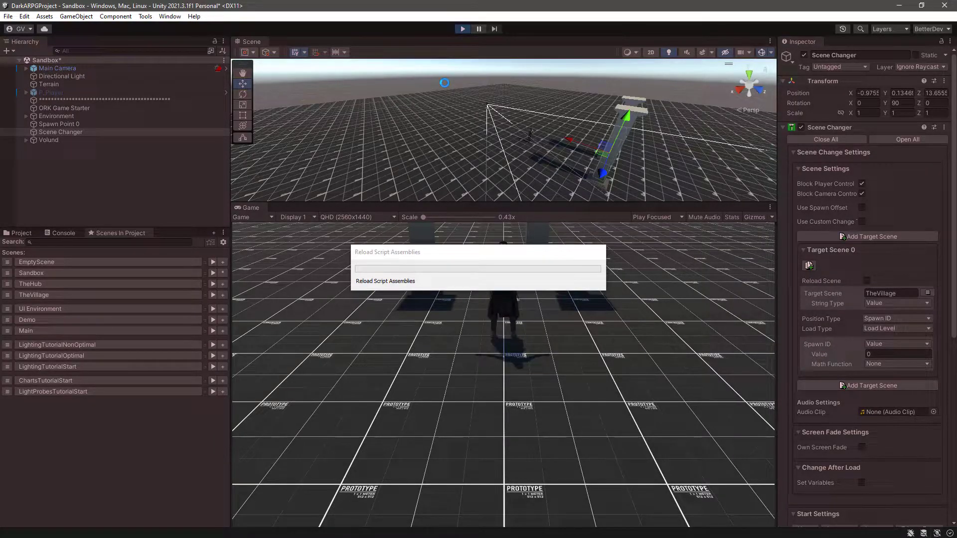